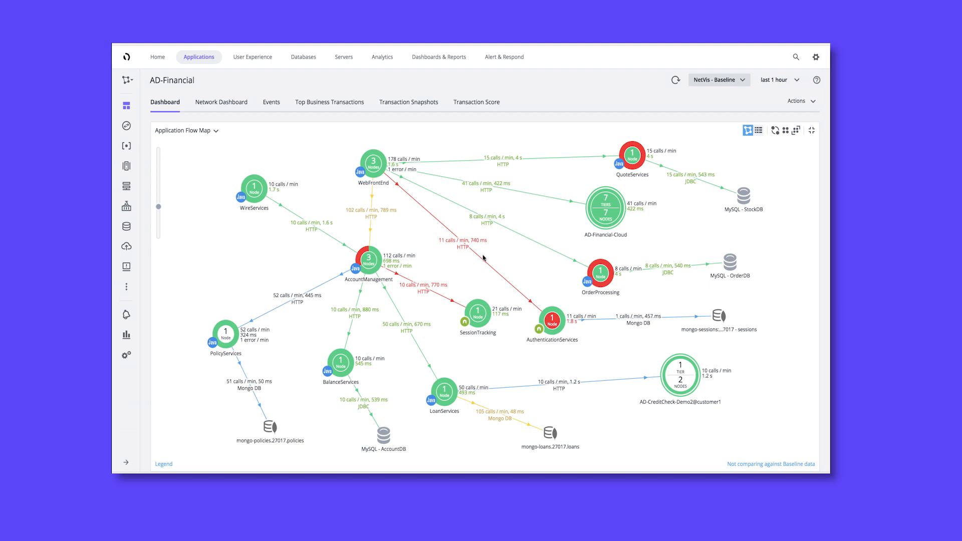
Step: Scroll through the AuthenticationServices overview showing 1828 ms response time versus 13 ms baseline
{"action": "scroll", "scroll_direction": "down", "scroll_amount": 3}
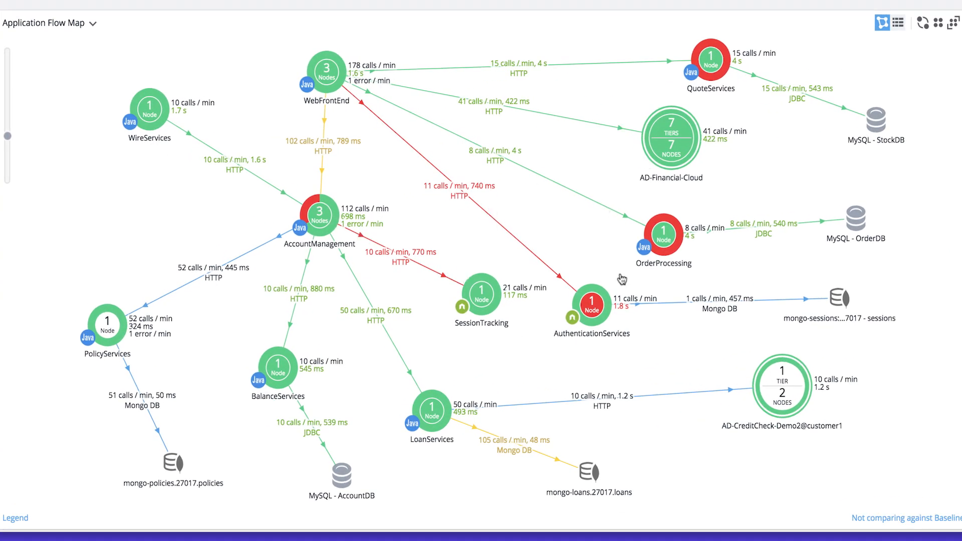
{"action": "mouse_move", "coordinate": [494, 288]}
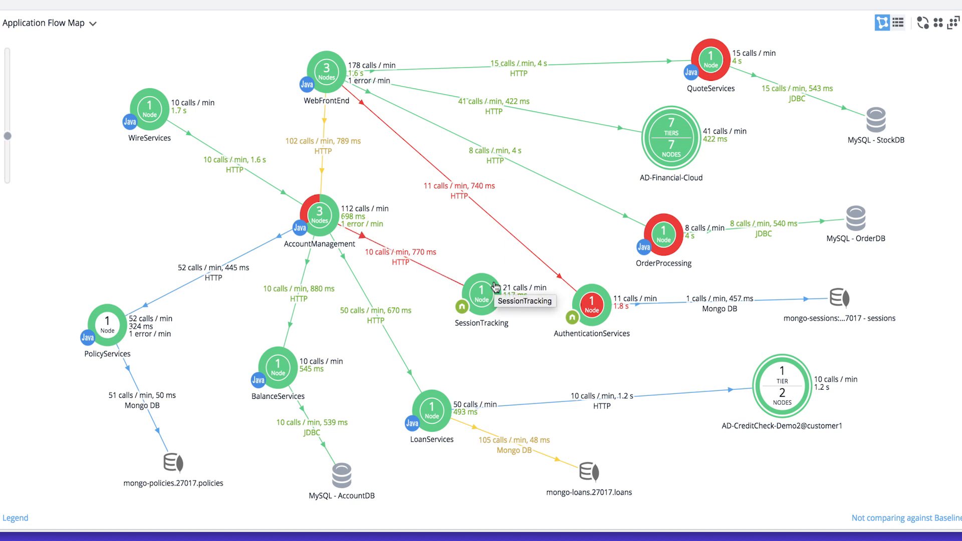
{"action": "mouse_move", "coordinate": [503, 280]}
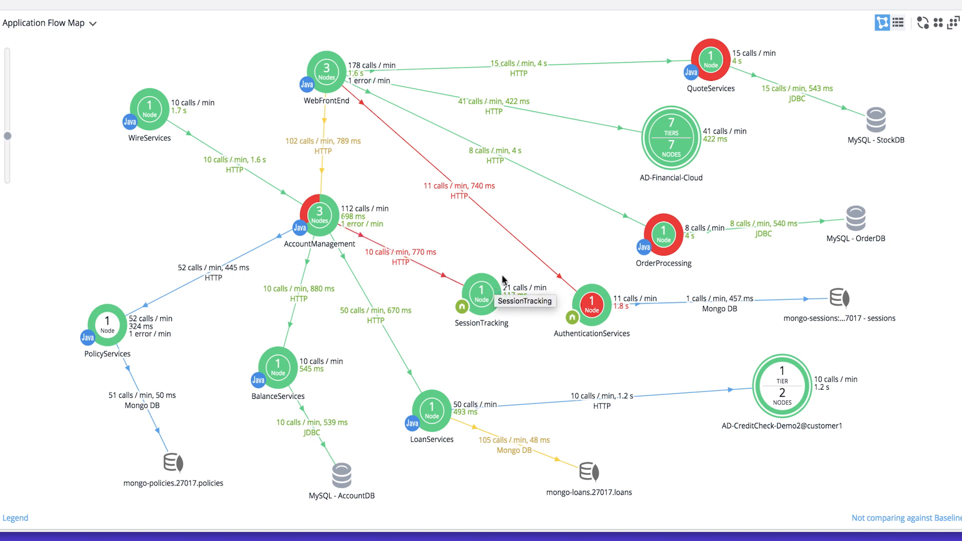
{"action": "mouse_move", "coordinate": [388, 324]}
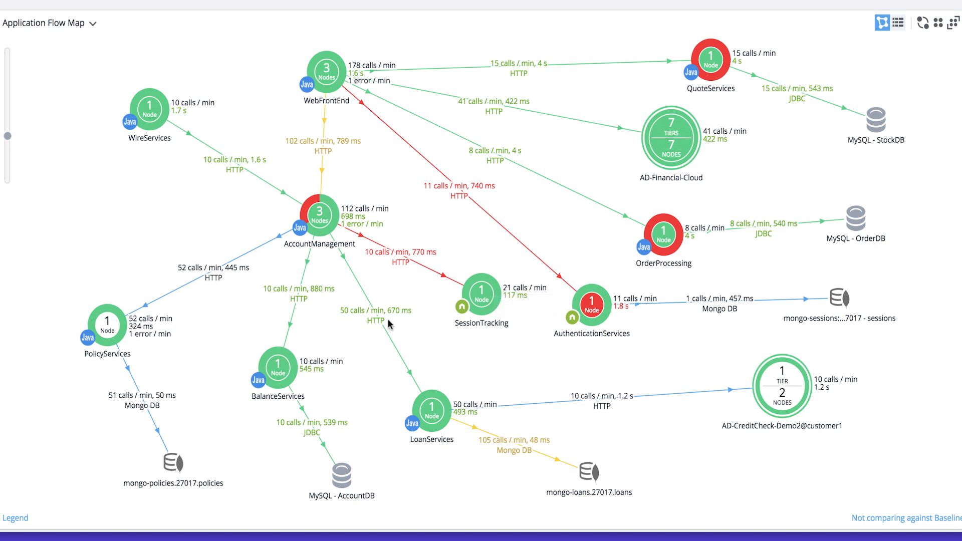
{"action": "mouse_move", "coordinate": [694, 186]}
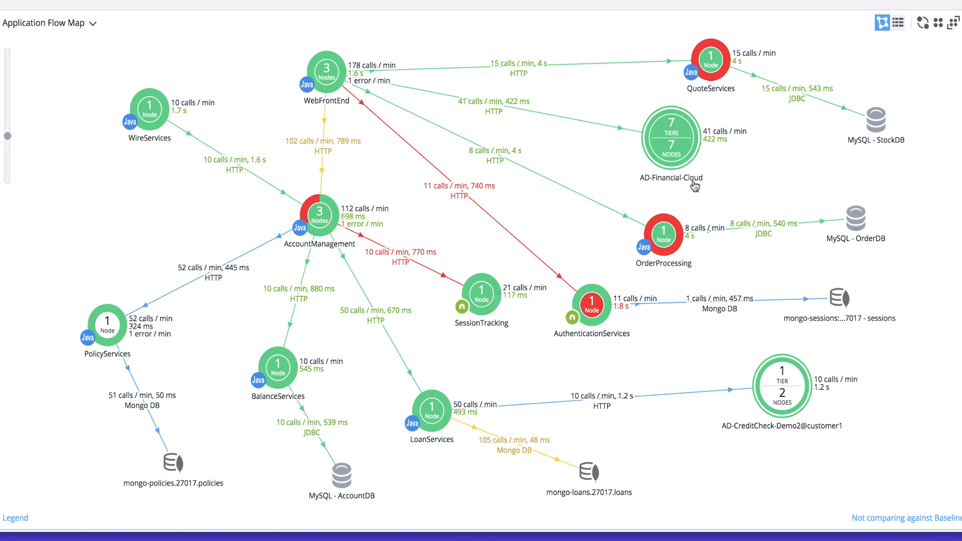
{"action": "mouse_move", "coordinate": [724, 96]}
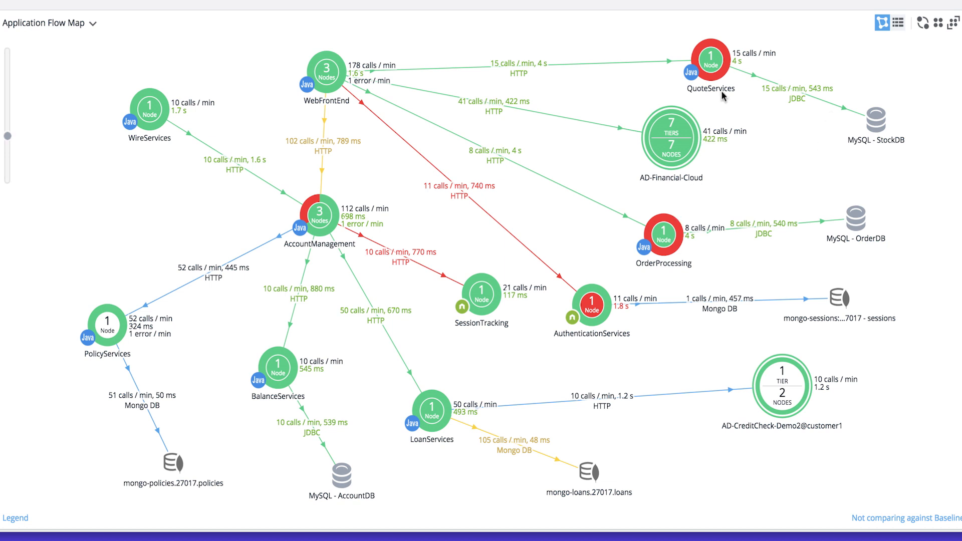
{"action": "mouse_move", "coordinate": [677, 158]}
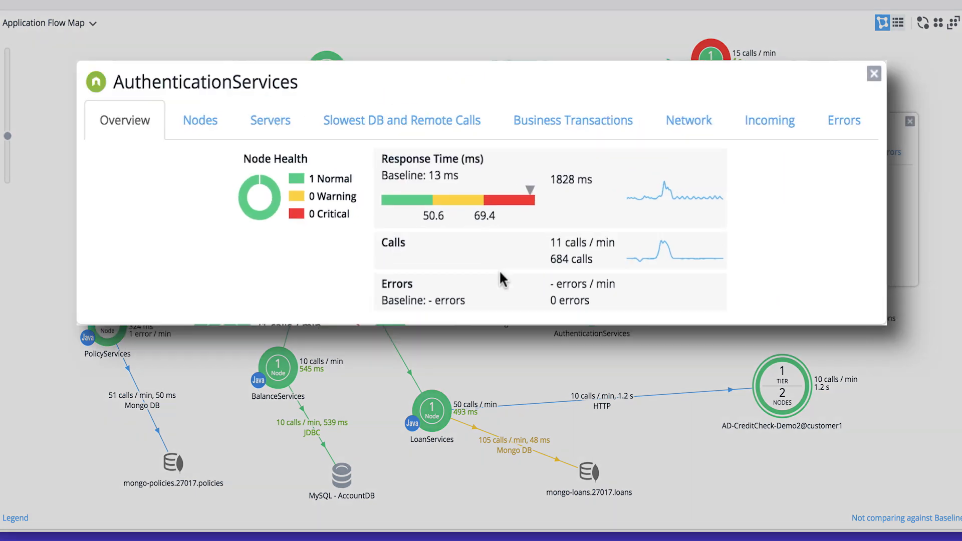
Step: Close the AuthenticationServices summary to show the full flow map with call rates
{"action": "left_click", "coordinate": [874, 73]}
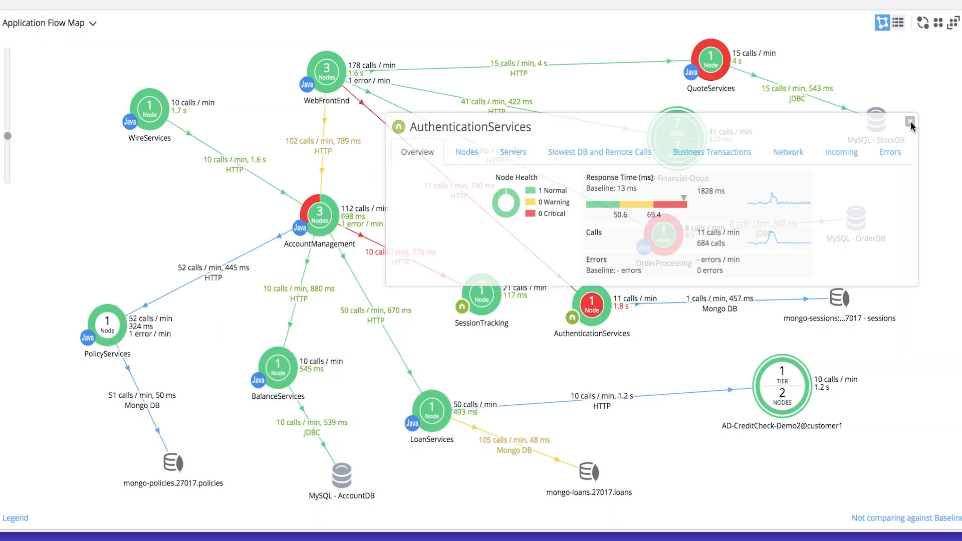
{"action": "left_click", "coordinate": [910, 117]}
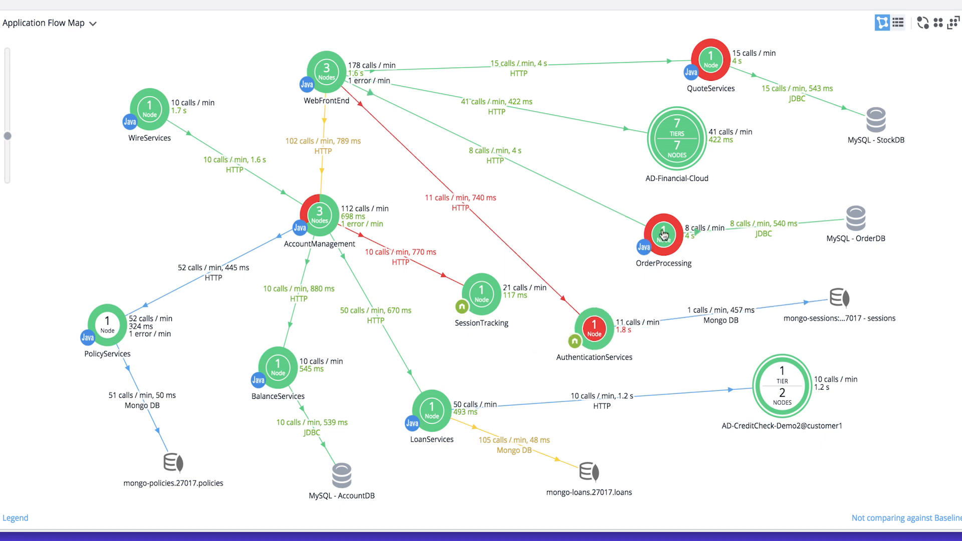
{"action": "left_click", "coordinate": [661, 236]}
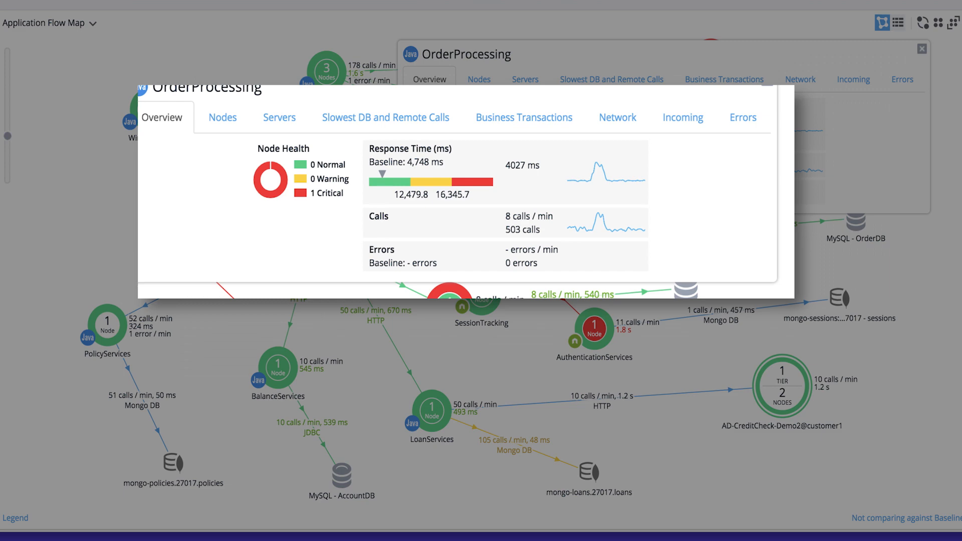
{"action": "left_click", "coordinate": [922, 49]}
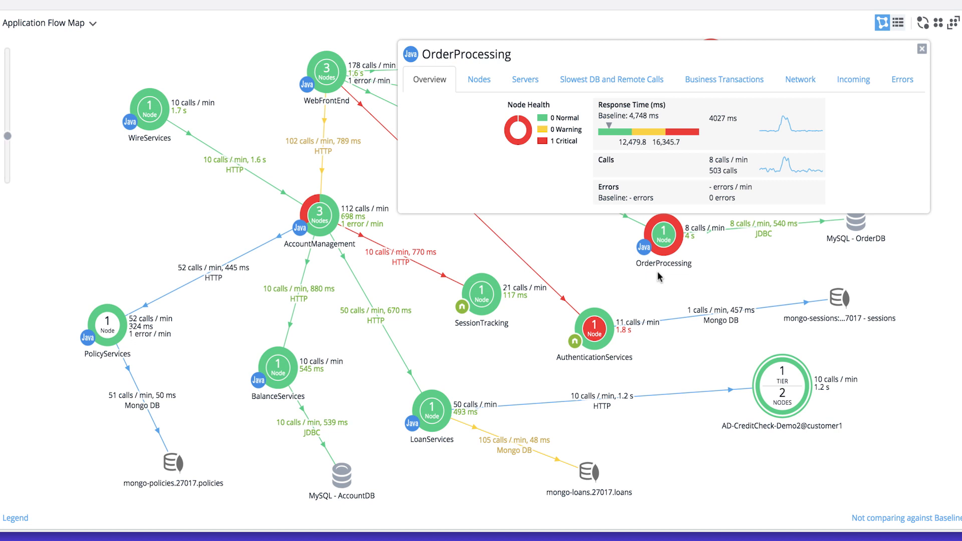
{"action": "mouse_move", "coordinate": [415, 365]}
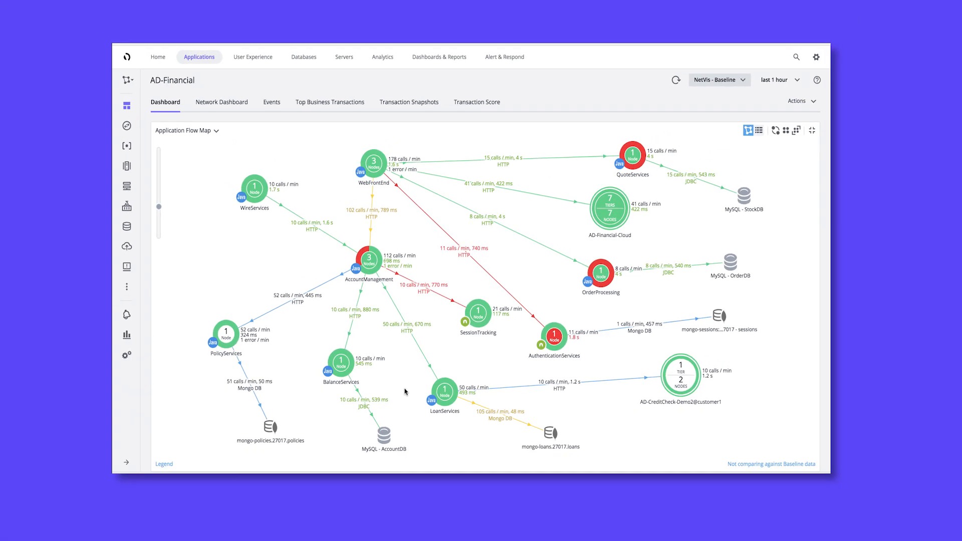
Step: Show AD-Financial's Tiers & Nodes list with node counts and health flags
{"action": "scroll", "scroll_direction": "down", "scroll_amount": 3}
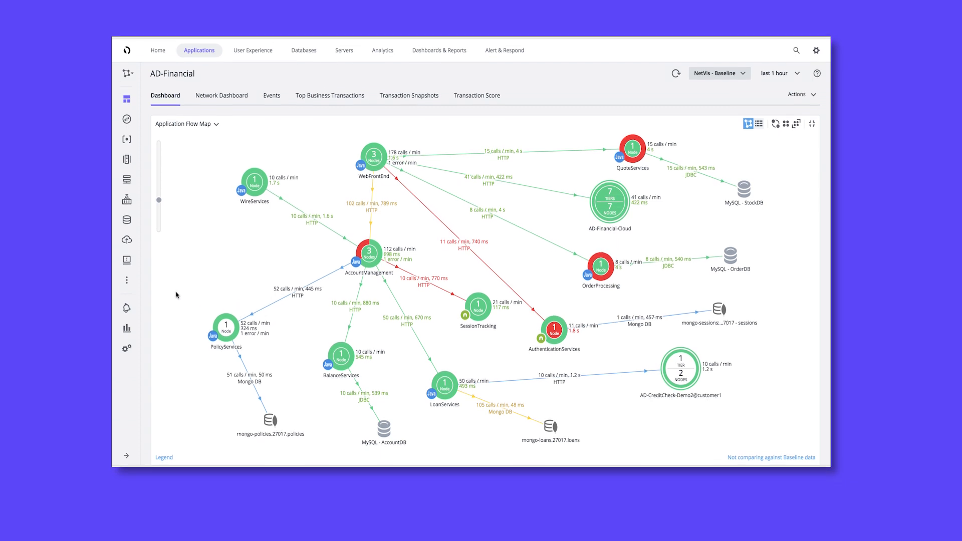
{"action": "left_click", "coordinate": [127, 123]}
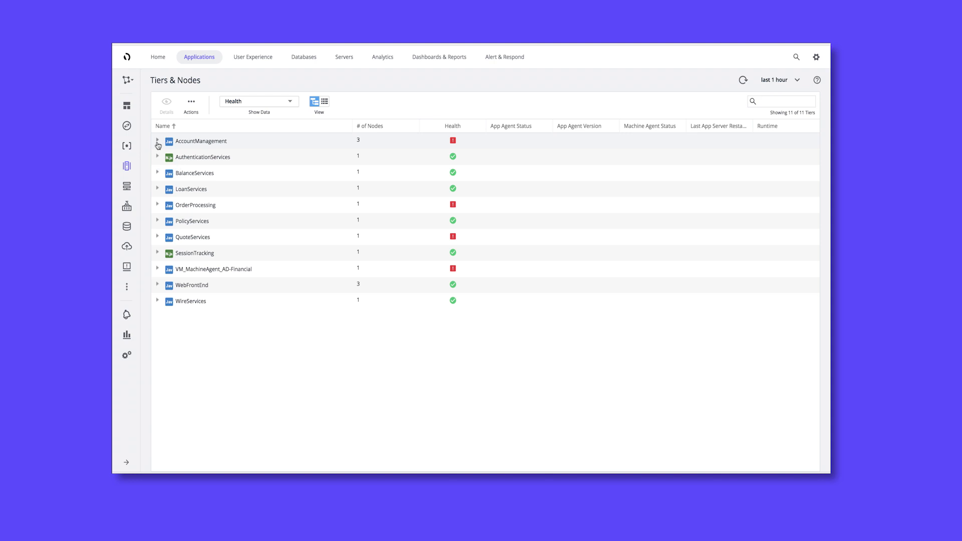
Step: Expand AccountManagement's three nodes, then return to the AD-Financial application dashboard
{"action": "left_click", "coordinate": [157, 142]}
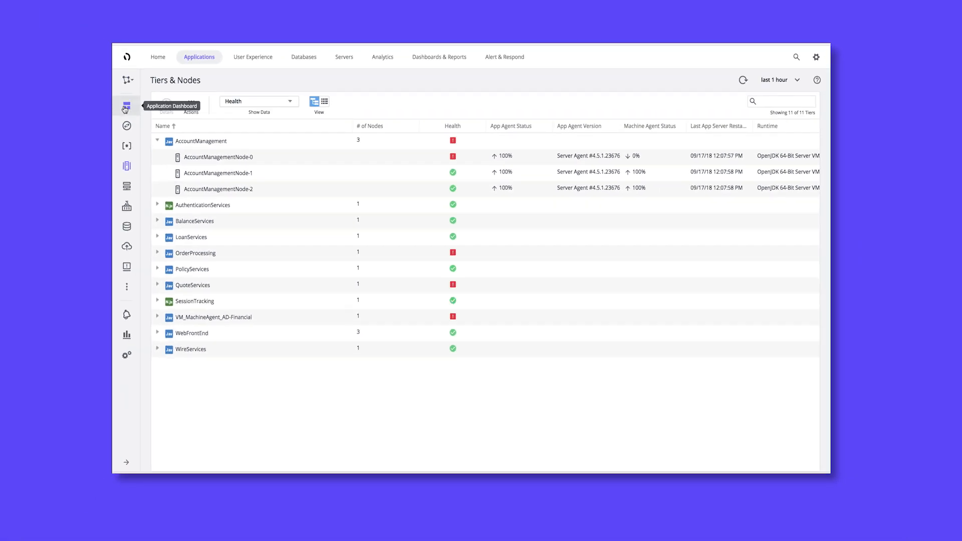
{"action": "left_click", "coordinate": [126, 109]}
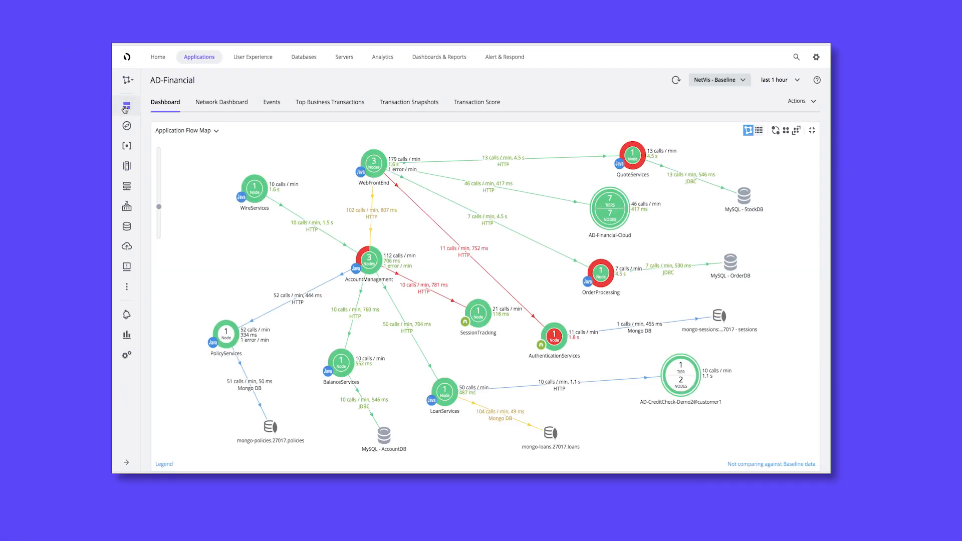